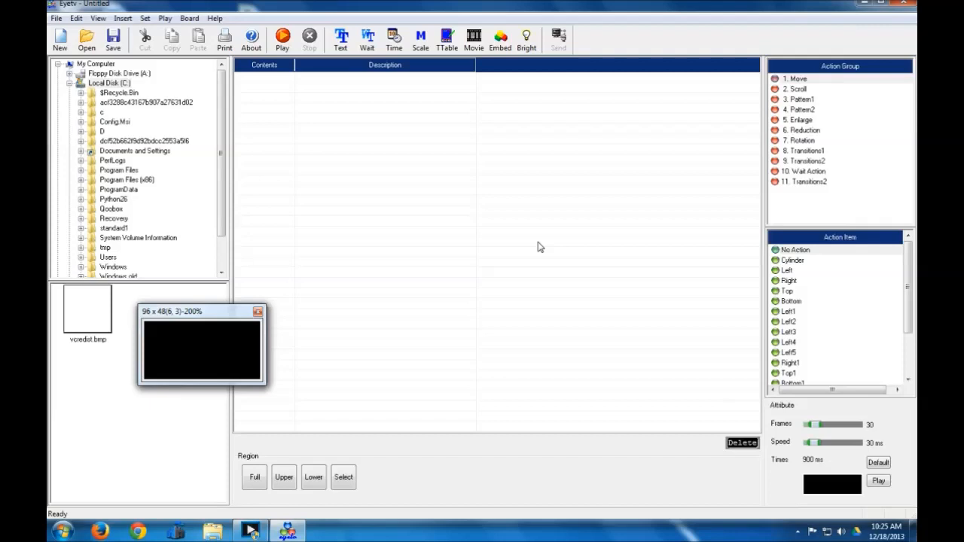
Step: Open the Preset Town 1 tutorial presentation from the Tutorials folder
click(56, 18)
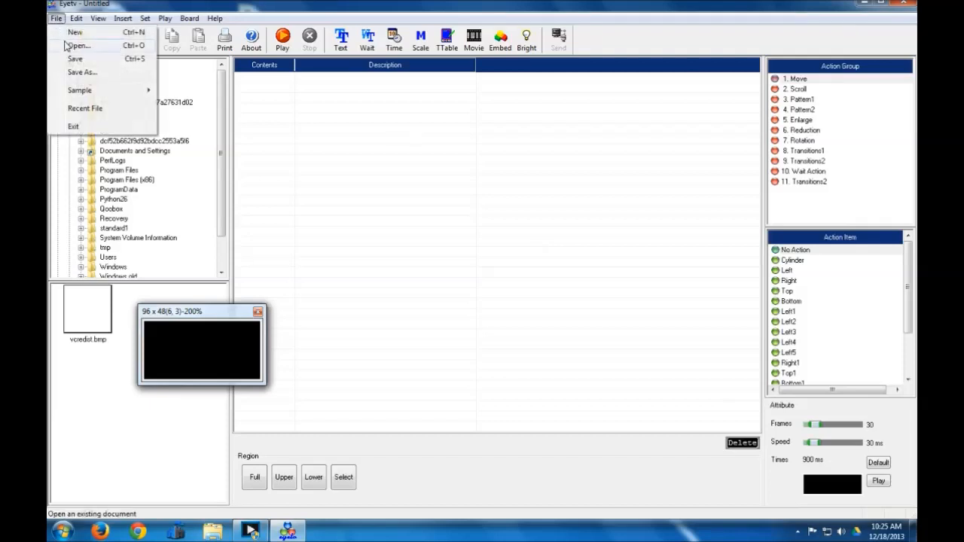
click(77, 45)
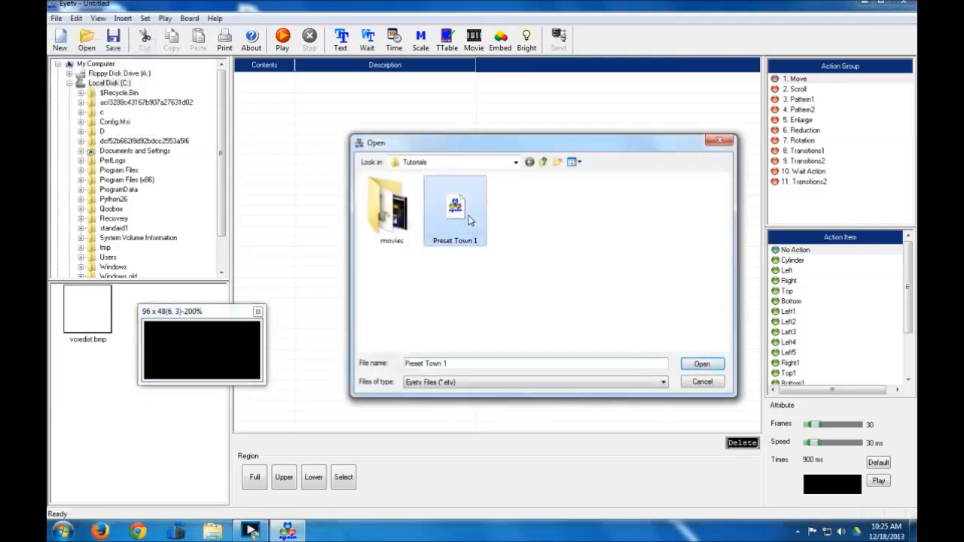
click(701, 364)
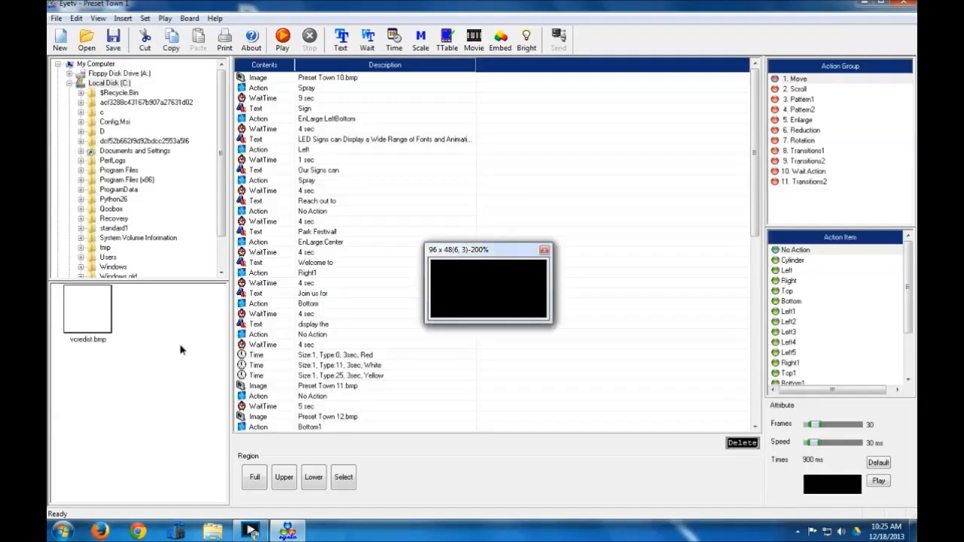
drag(488, 250, 158, 326)
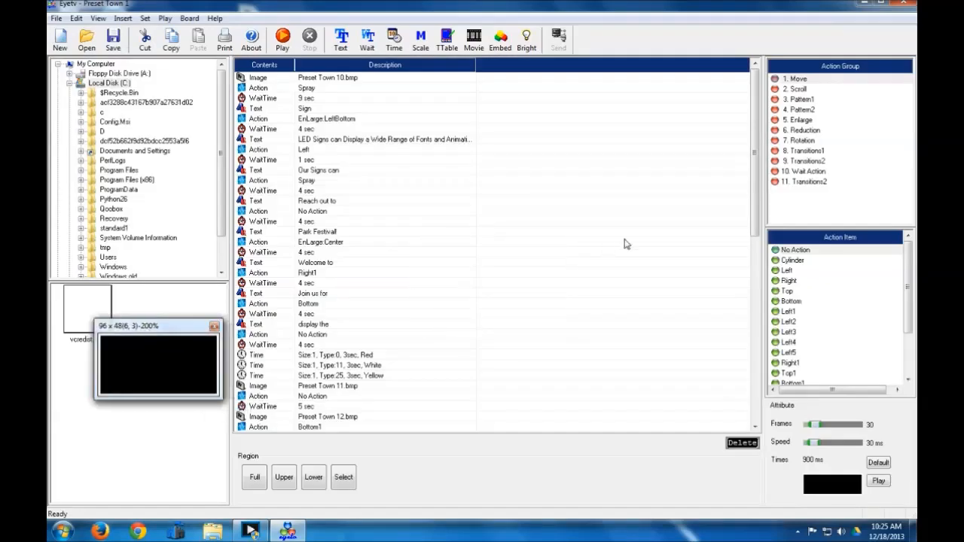
scroll(down, 3)
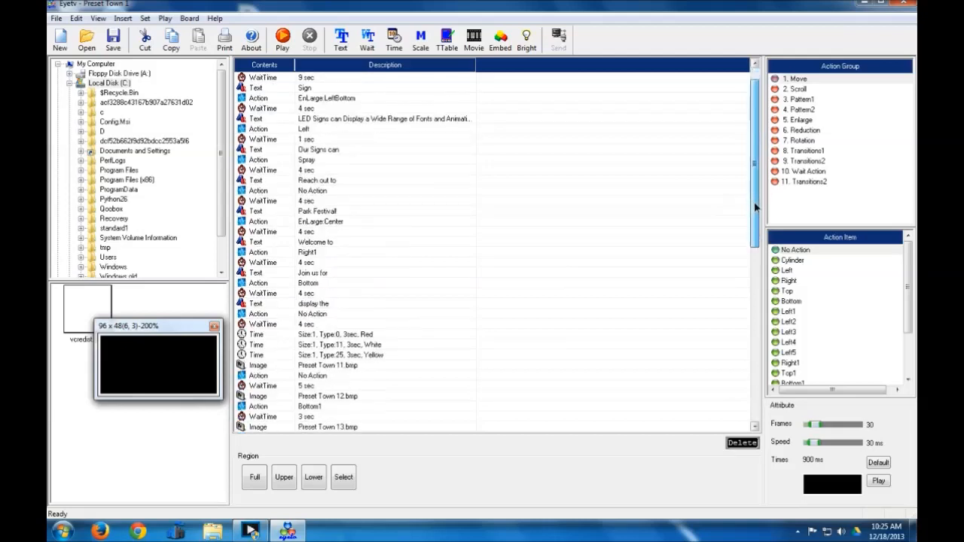
scroll(down, 3)
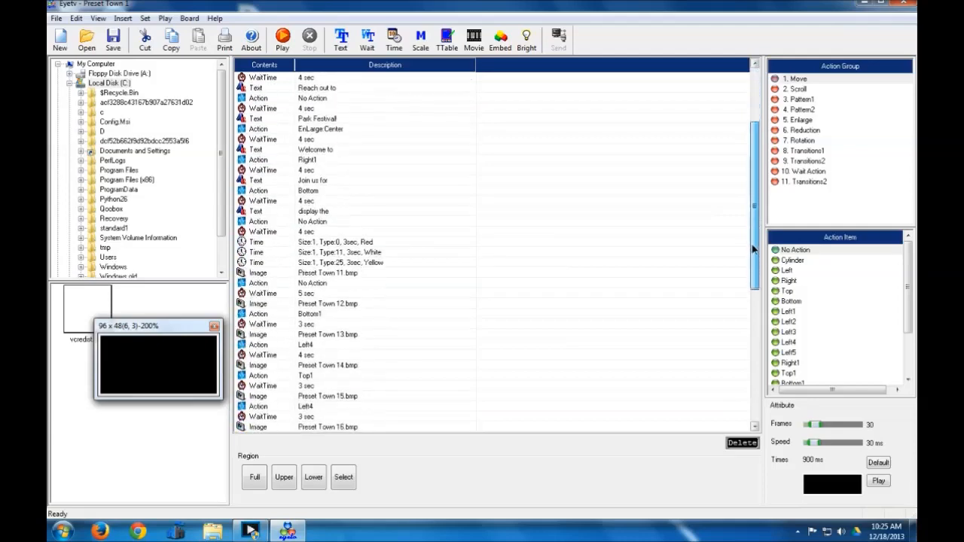
scroll(down, 3)
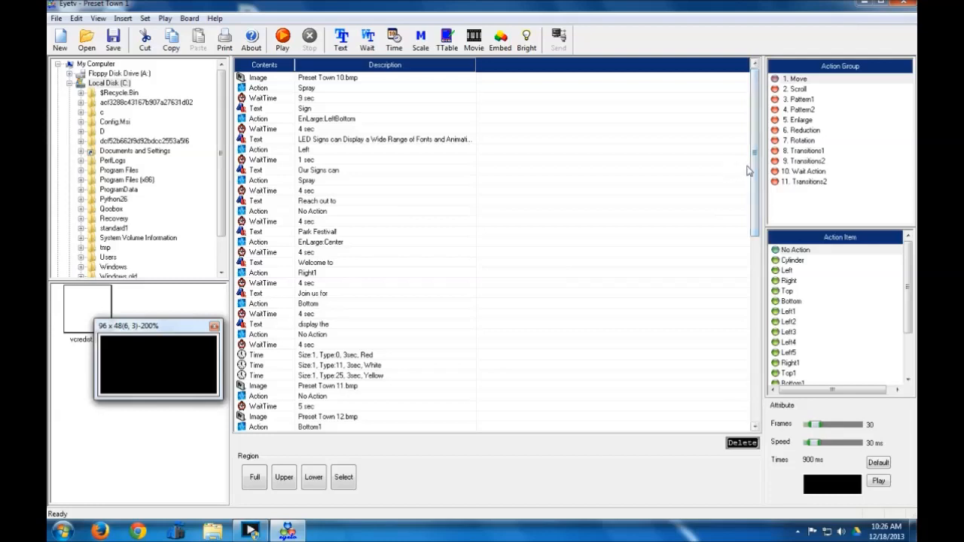
scroll(down, 3)
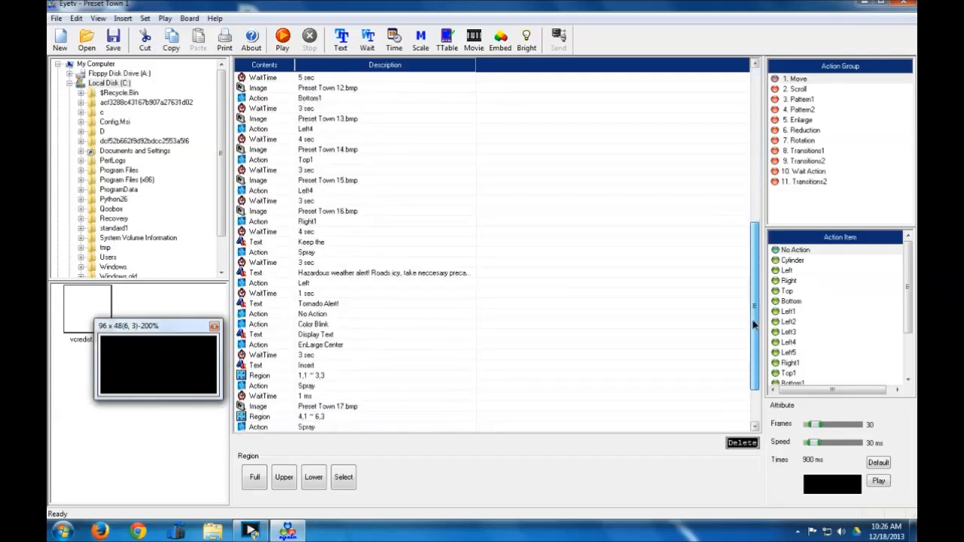
scroll(down, 3)
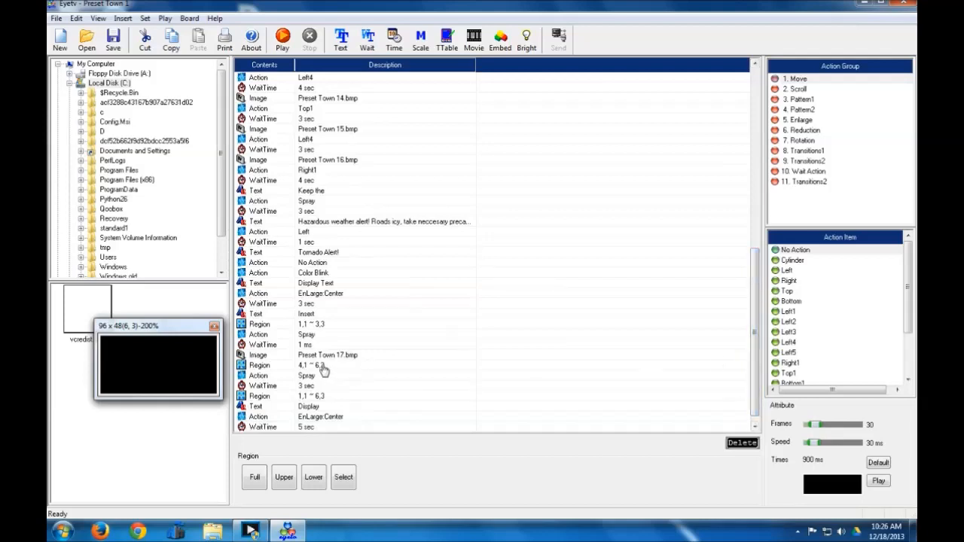
mouse_move(326, 331)
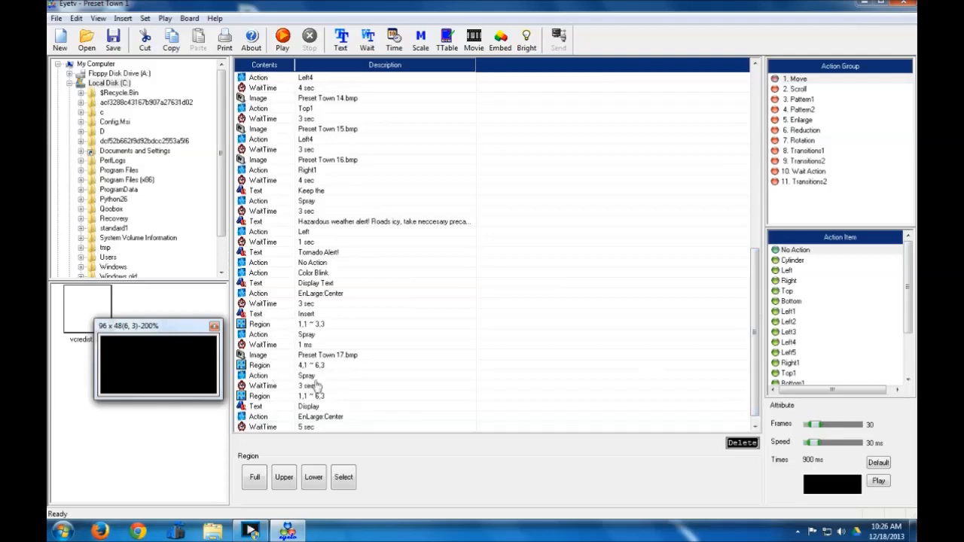
scroll(down, 3)
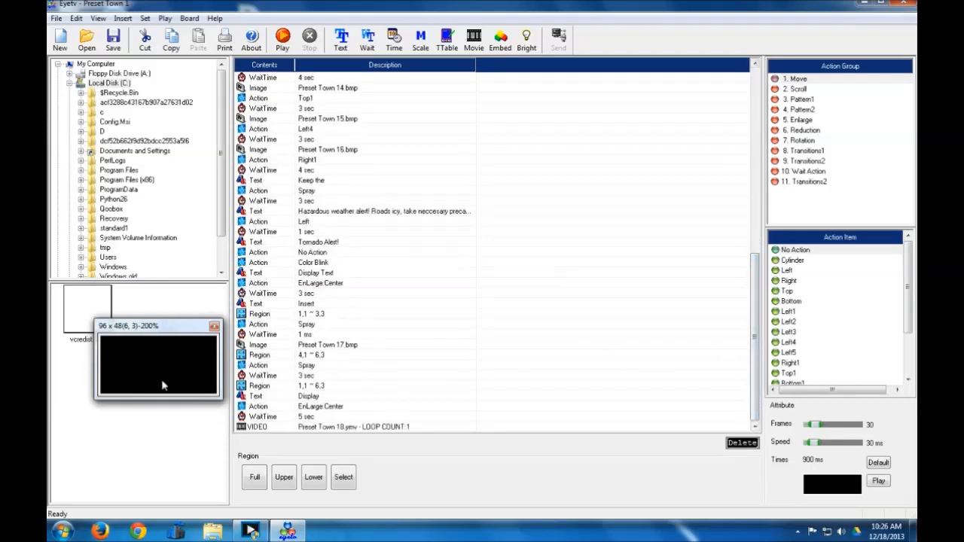
mouse_move(136, 339)
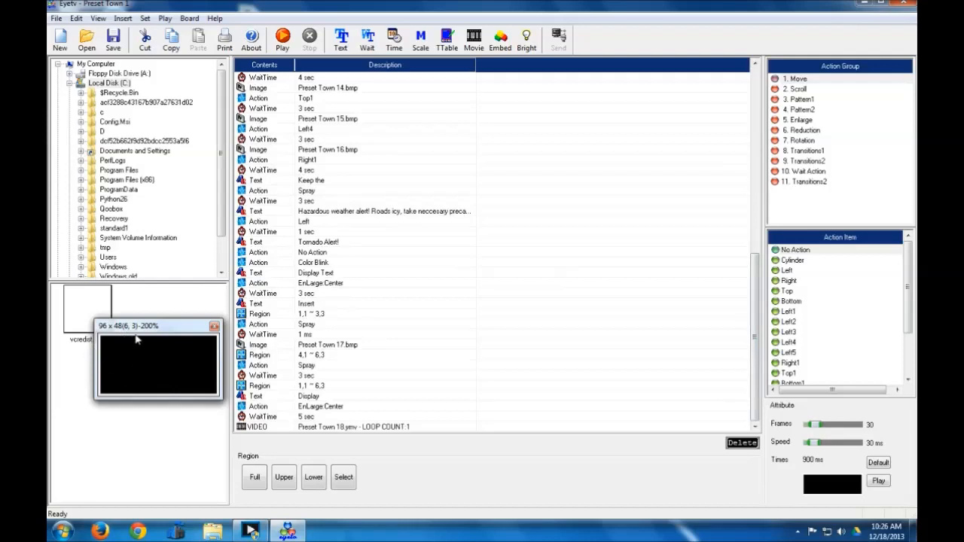
mouse_move(159, 386)
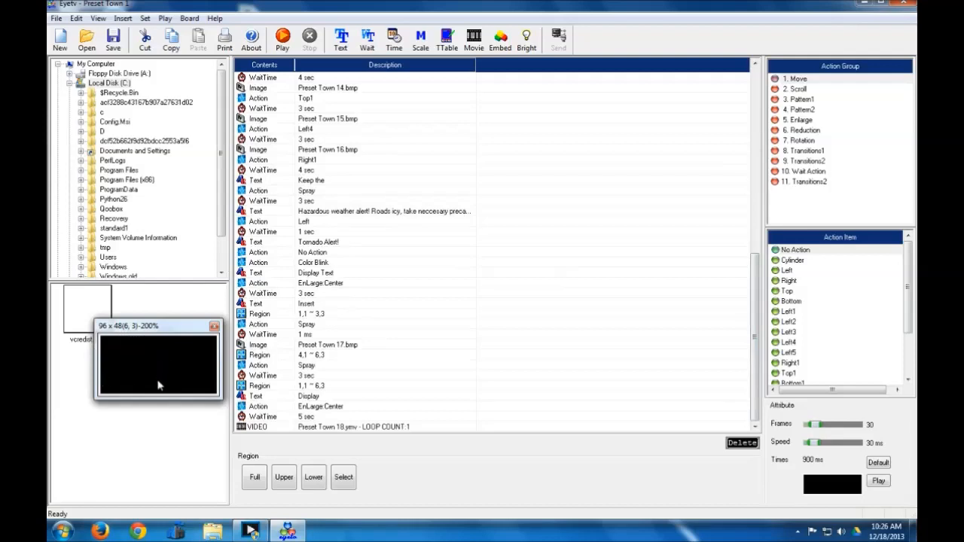
mouse_move(165, 362)
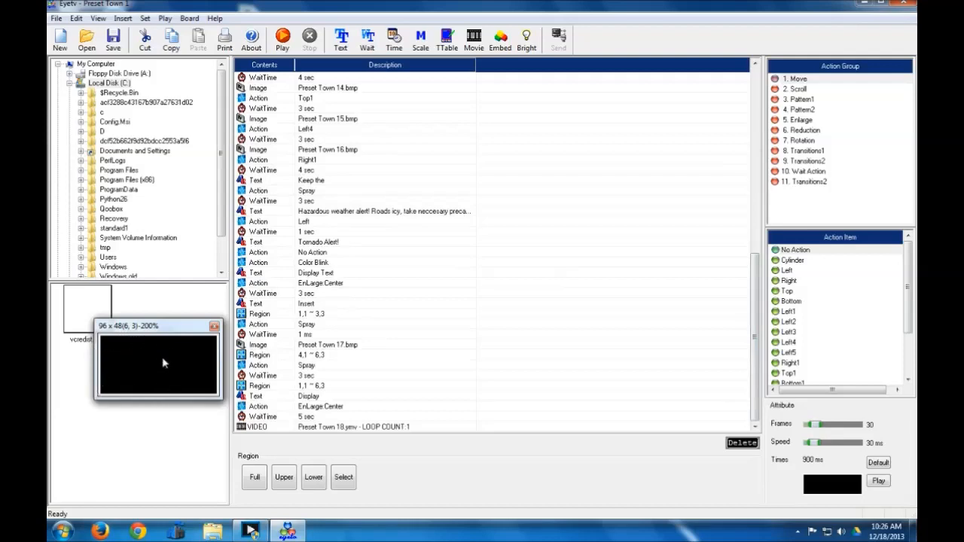
mouse_move(426, 442)
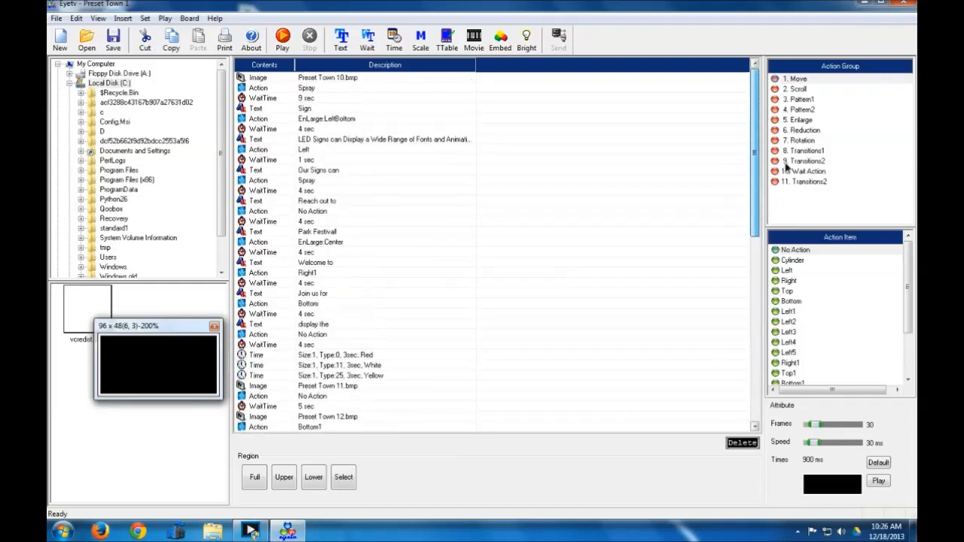
scroll(down, 3)
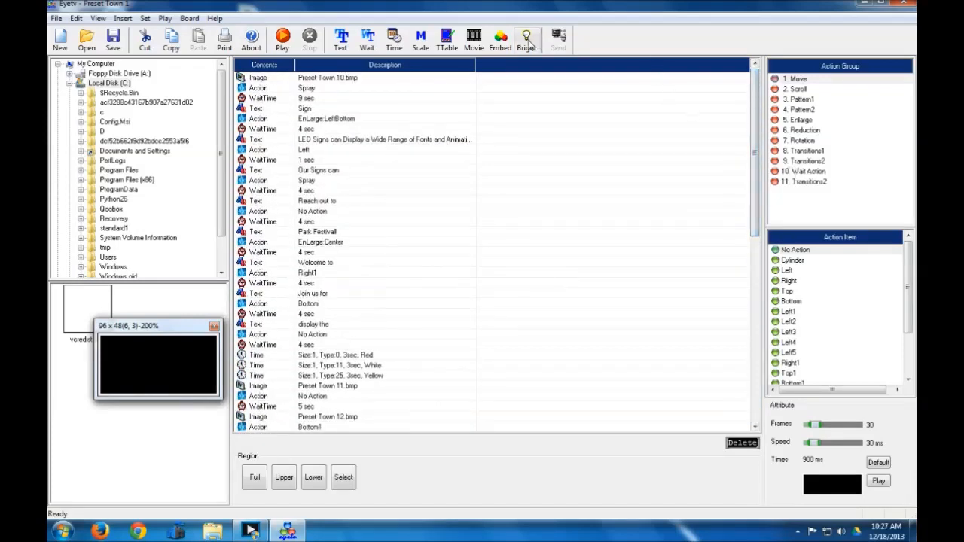
mouse_move(534, 69)
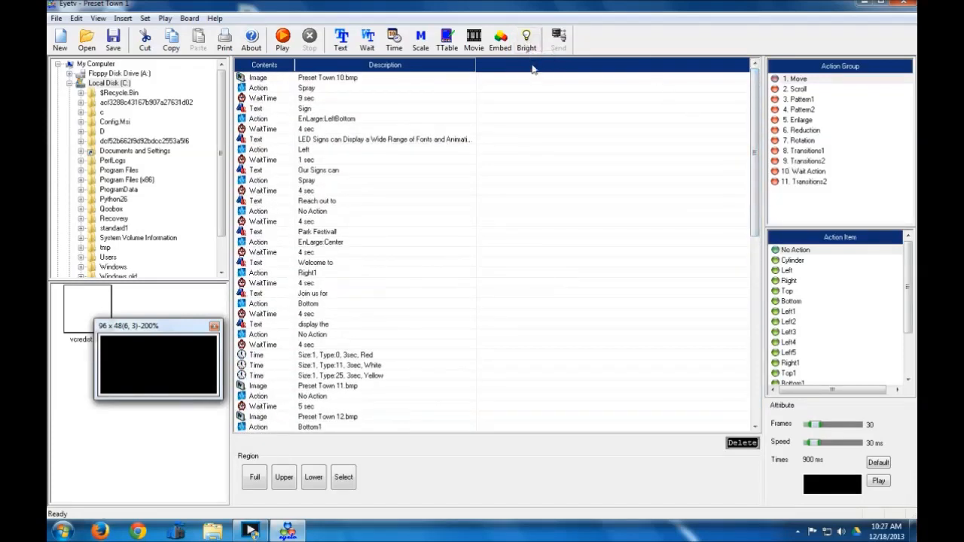
Step: Add a Bright event with brightness 15 at PM 8:00
click(526, 40)
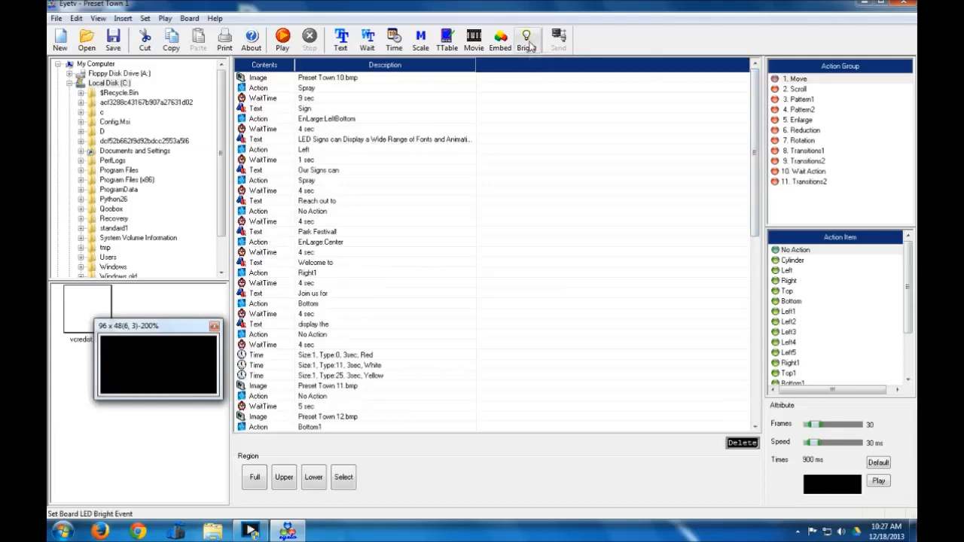
mouse_move(526, 39)
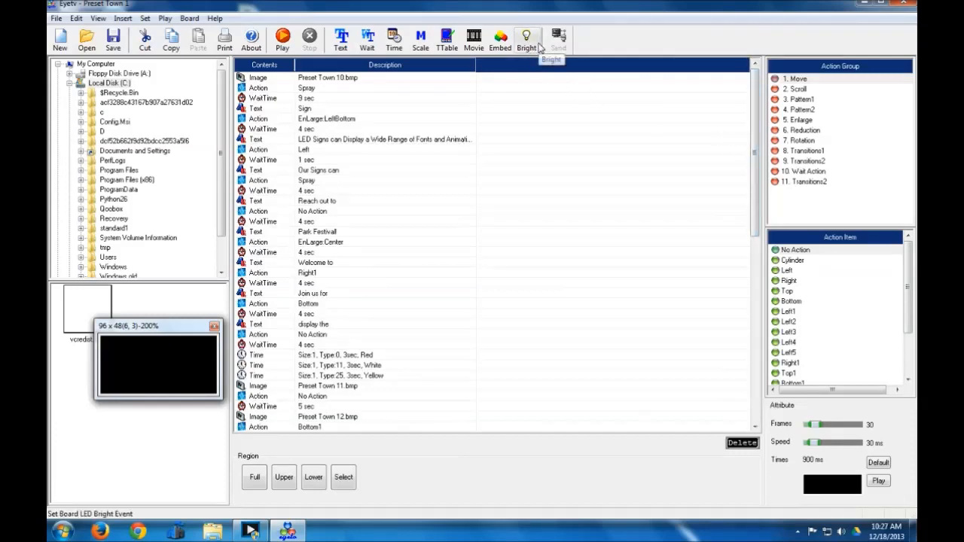
click(526, 39)
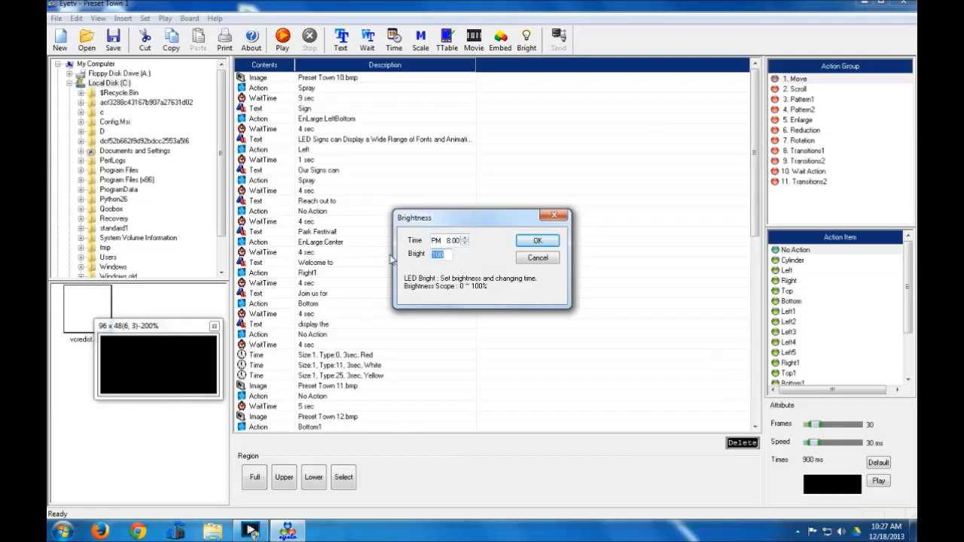
text(19)
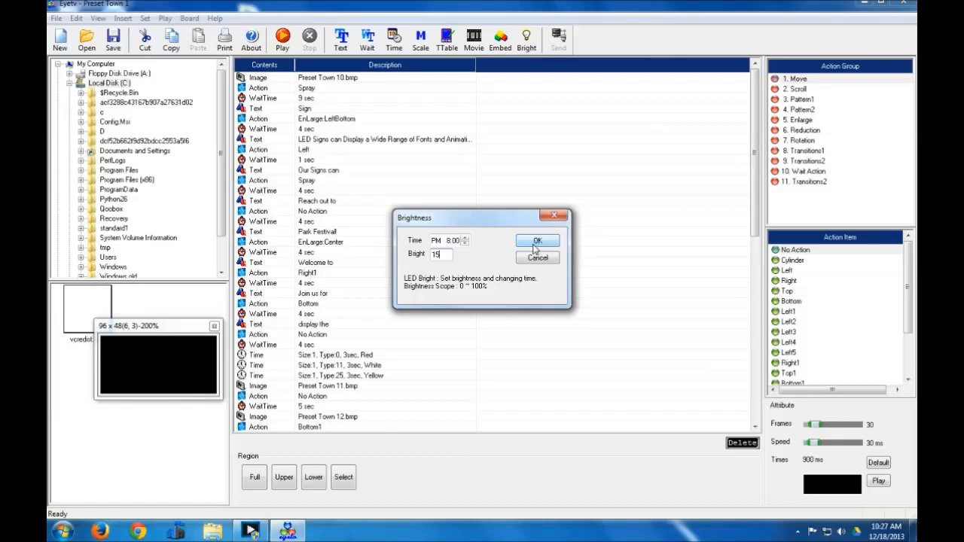
click(537, 241)
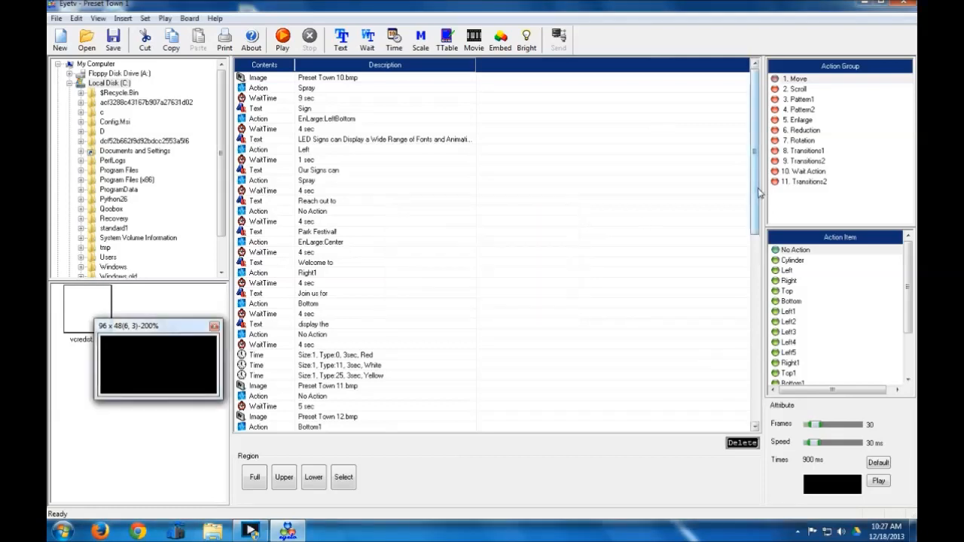
scroll(down, 3)
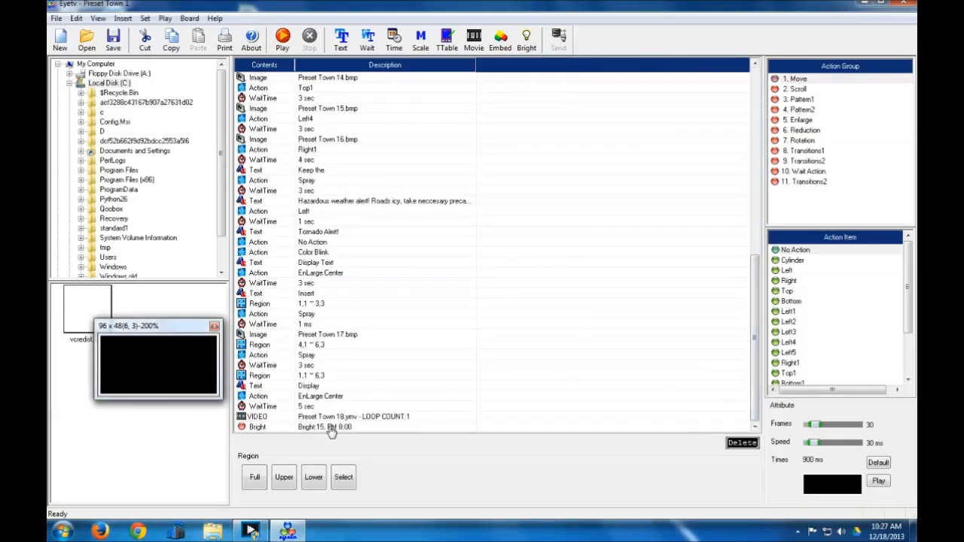
mouse_move(372, 423)
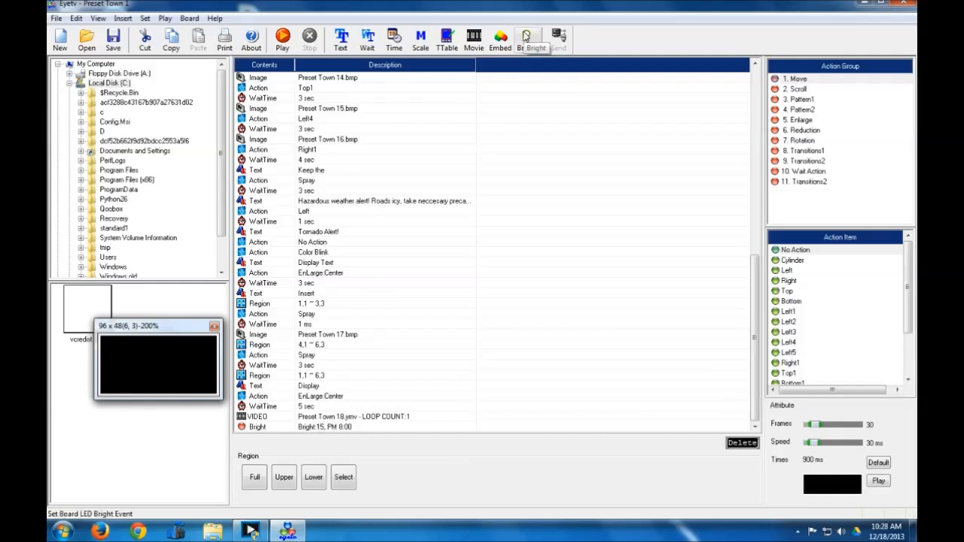
Step: Add another Bright event with brightness 100 at AM 8:00
click(526, 39)
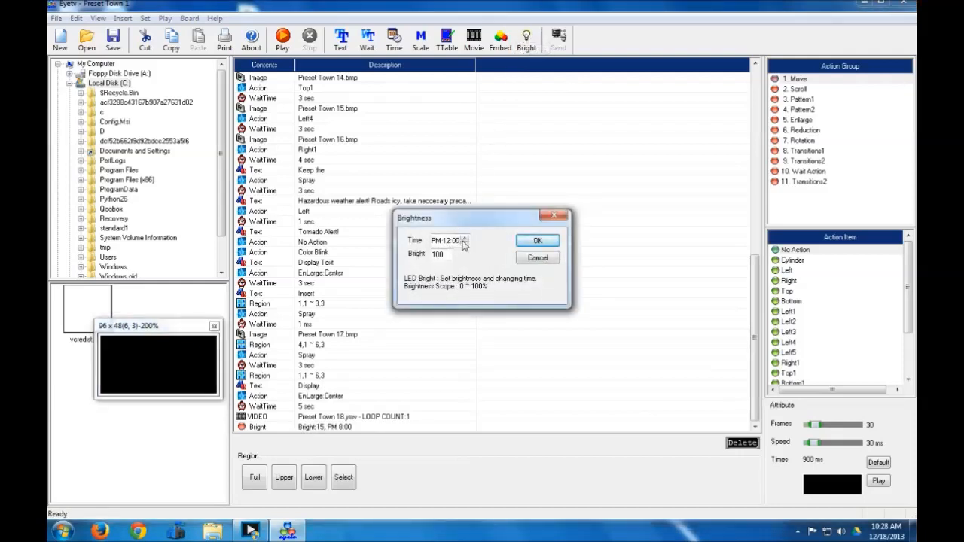
click(465, 244)
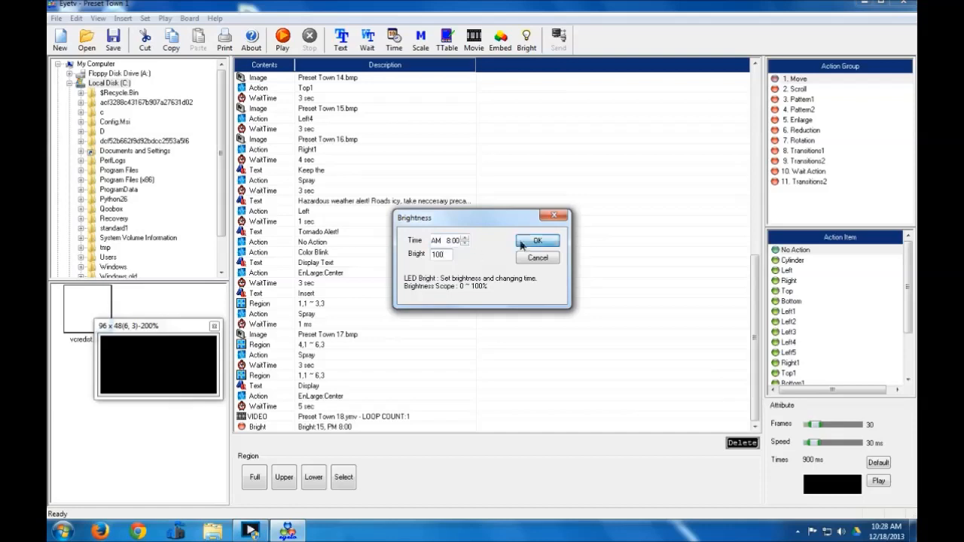
click(537, 240)
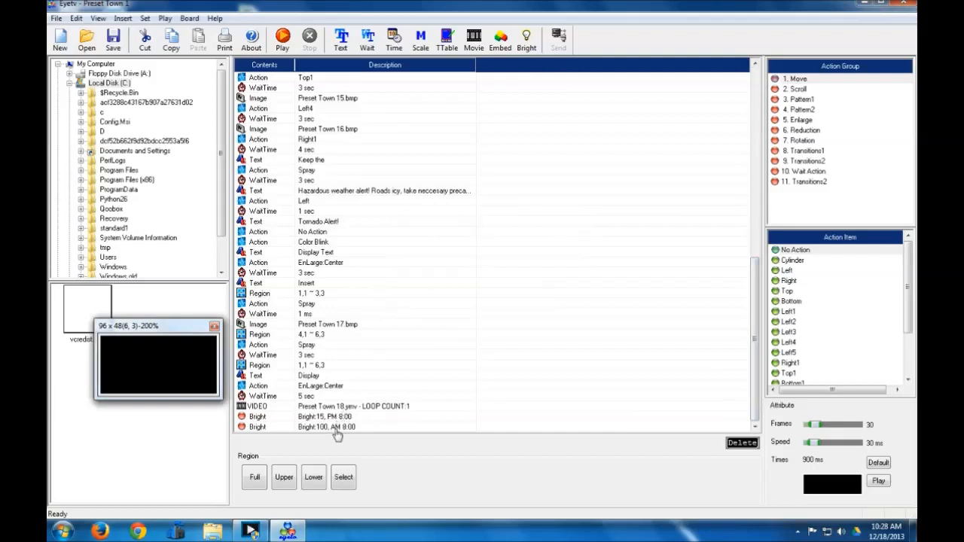
mouse_move(349, 431)
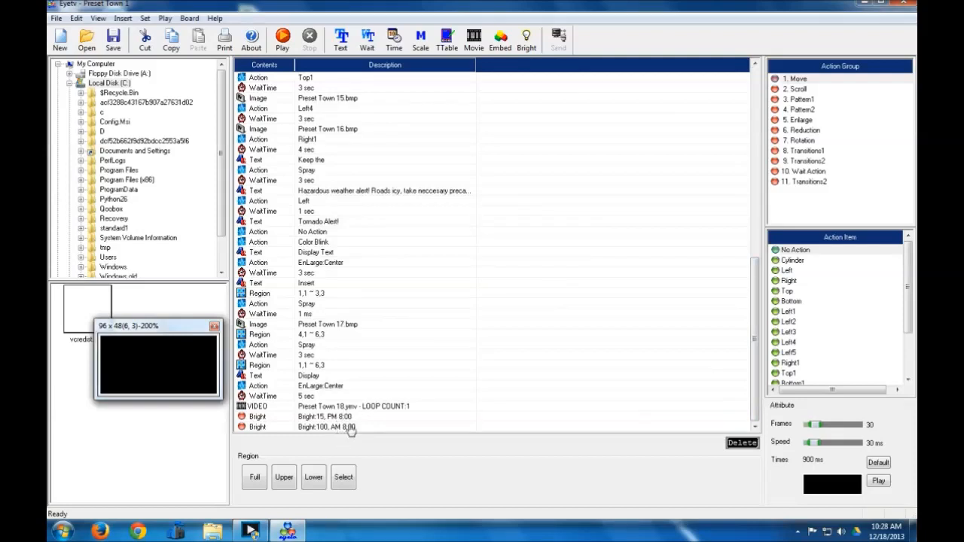
mouse_move(345, 425)
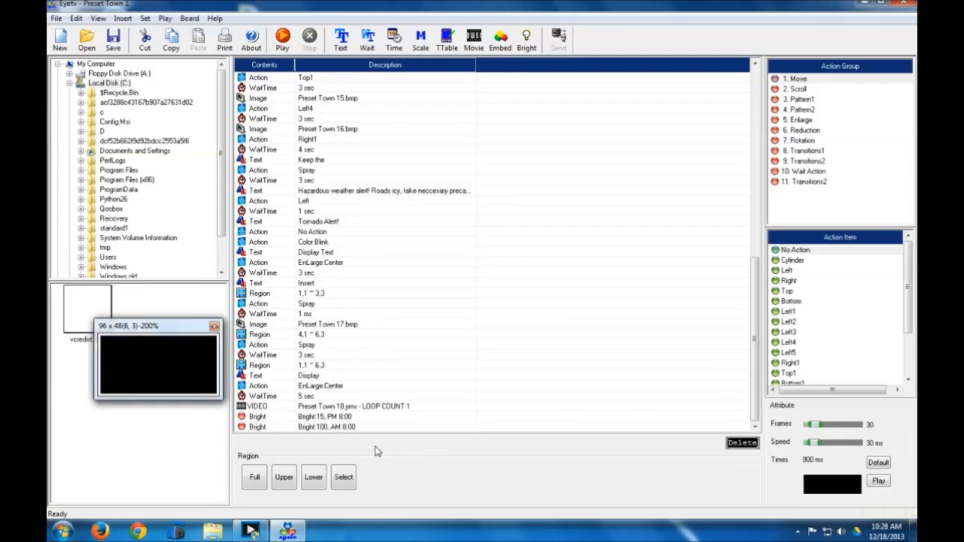
mouse_move(417, 446)
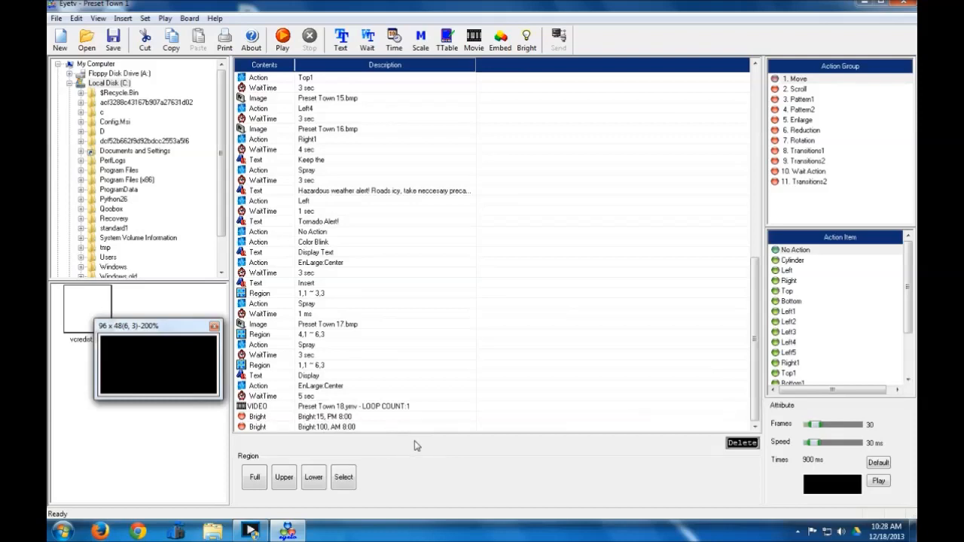
mouse_move(352, 417)
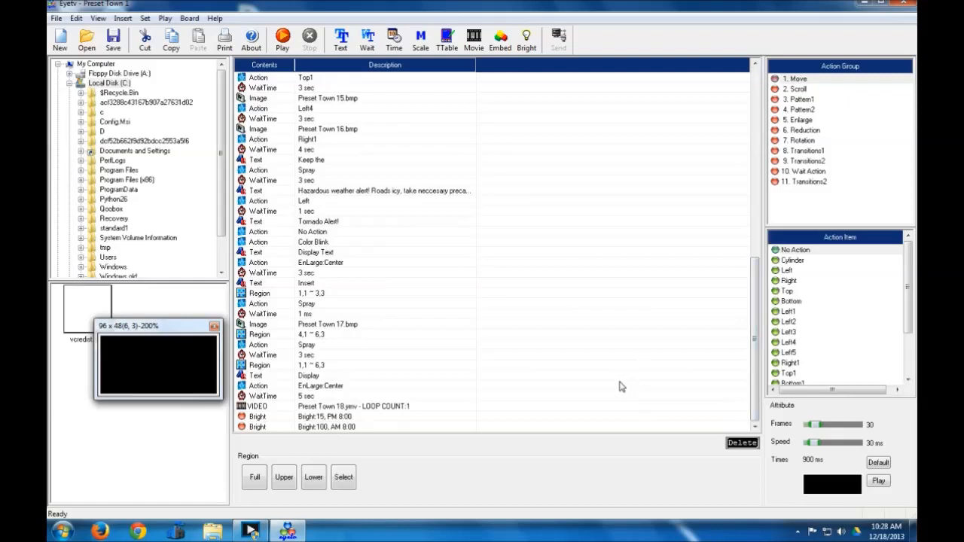
mouse_move(670, 375)
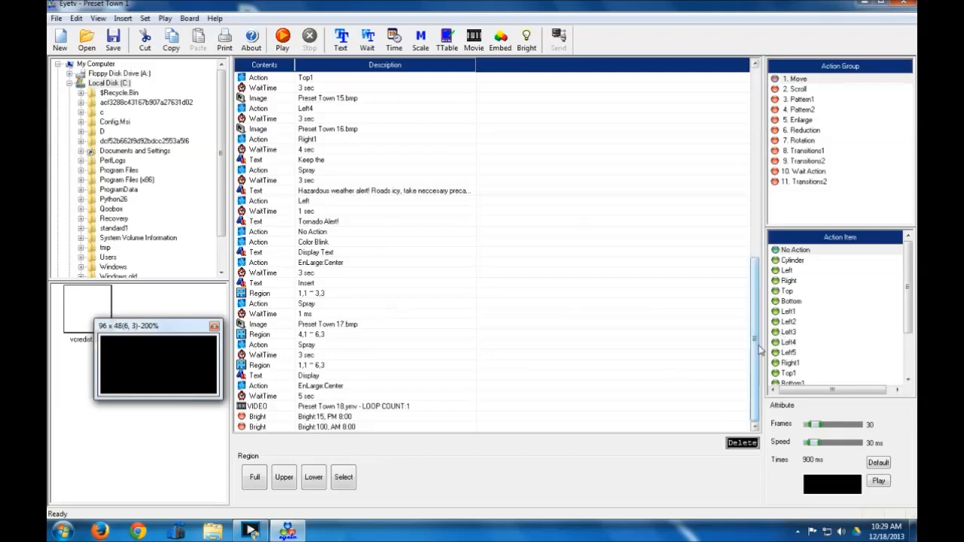
Step: Show the File menu's commands
click(56, 18)
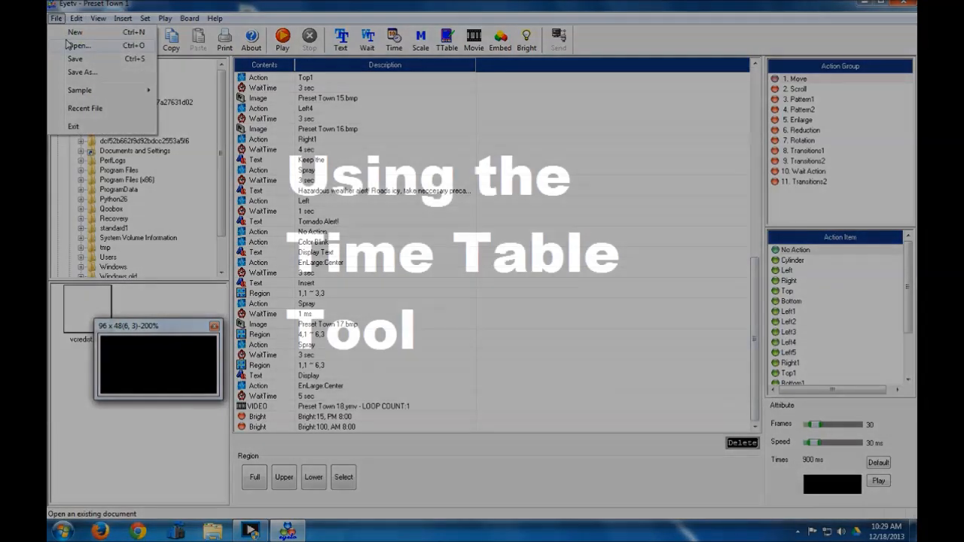
Step: Create a blank untitled presentation with File > New
click(56, 18)
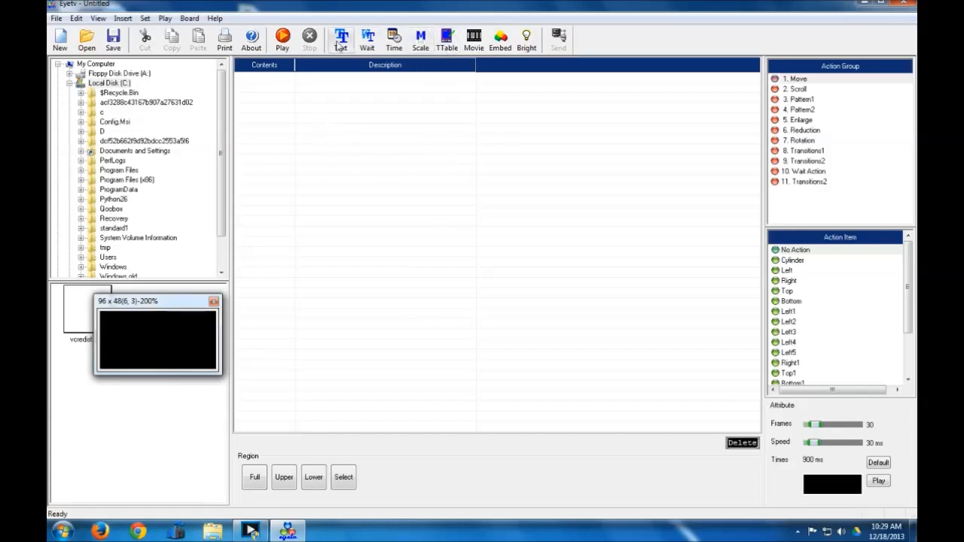
Step: Add a 'test' text message and a time display command
click(340, 39)
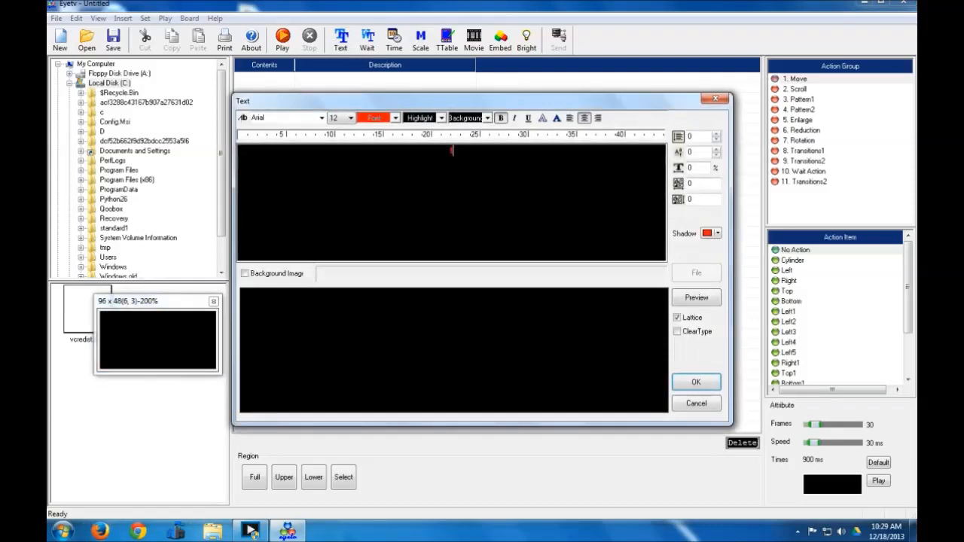
click(696, 382)
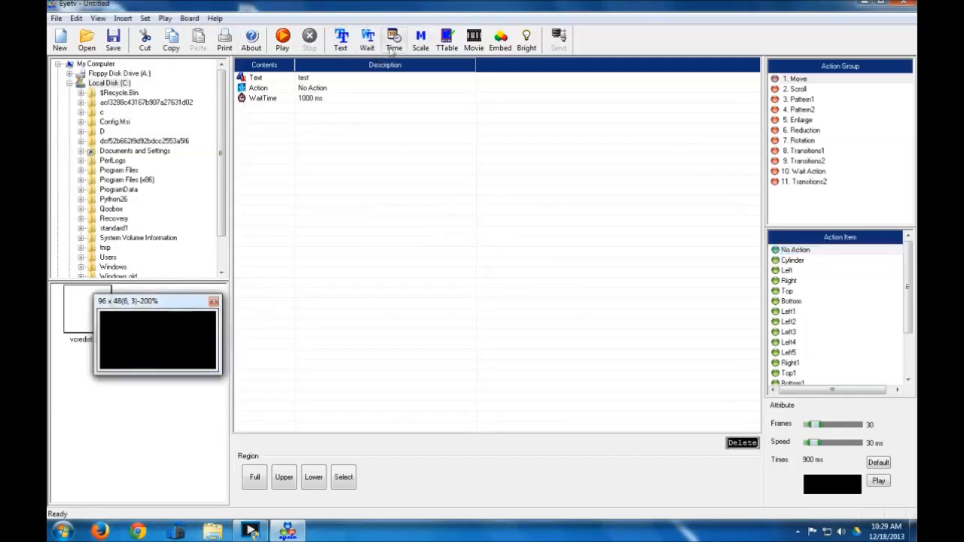
click(394, 39)
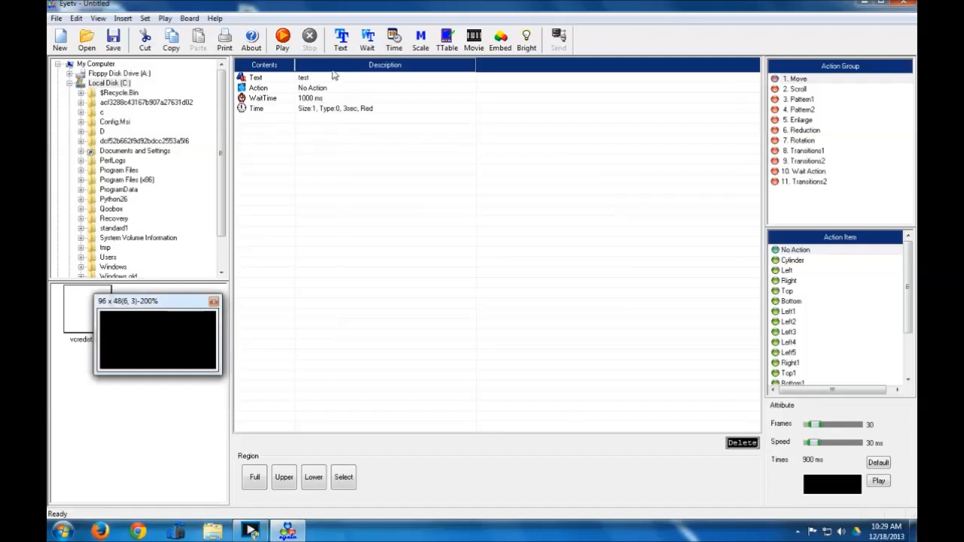
Step: Add an 'example' text message with a 1000 ms wait
double_click(256, 77)
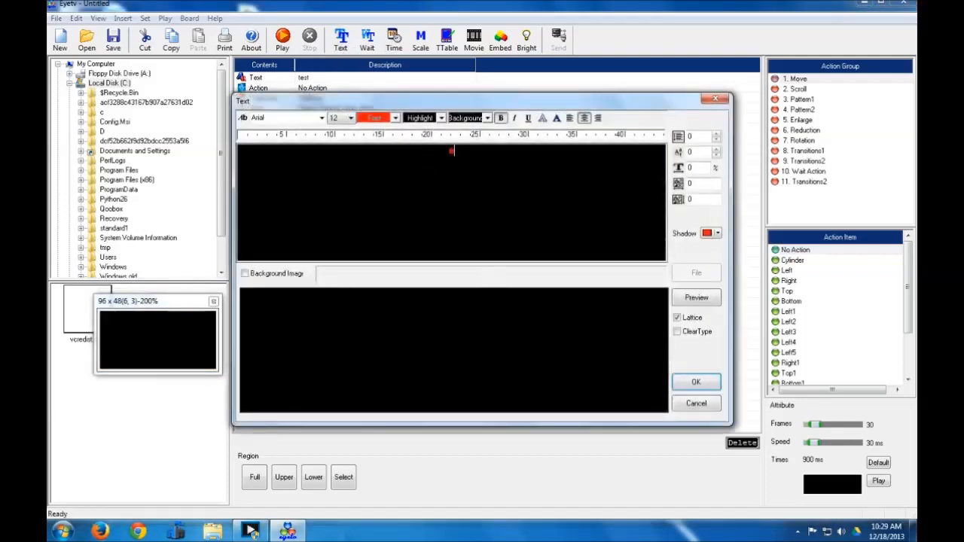
text(example)
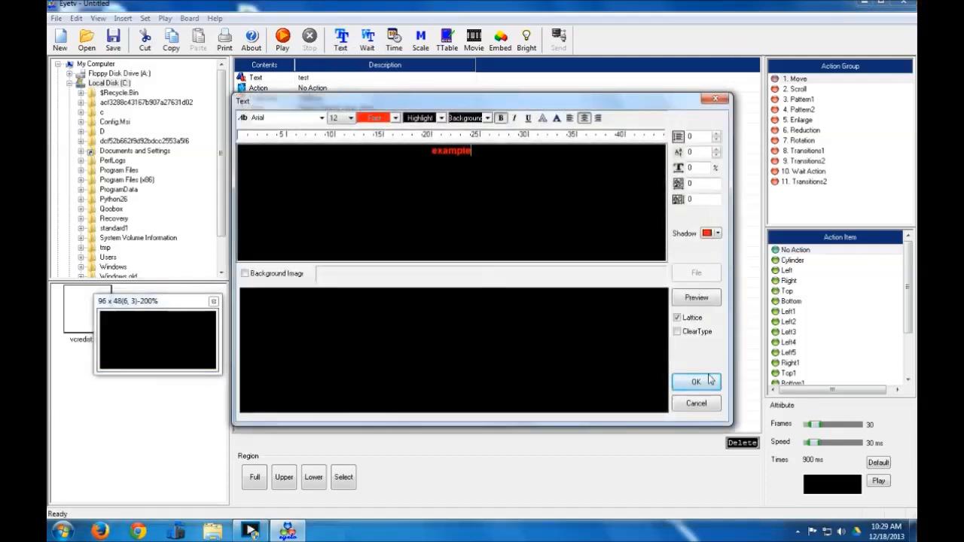
click(695, 382)
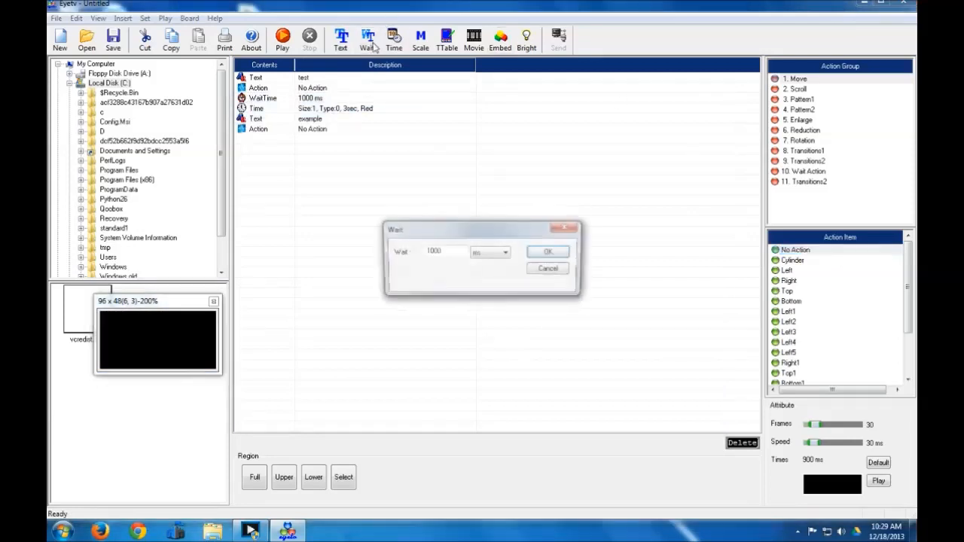
click(547, 252)
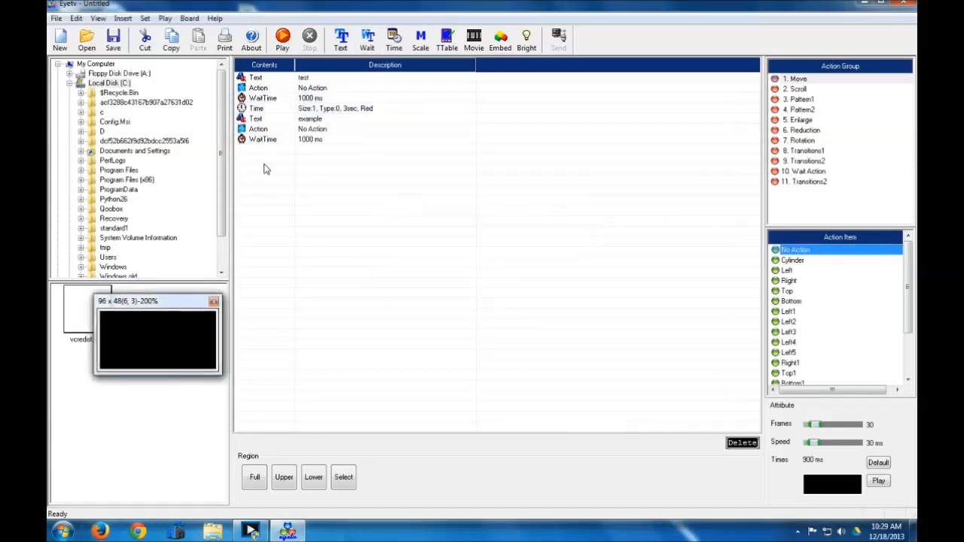
mouse_move(341, 66)
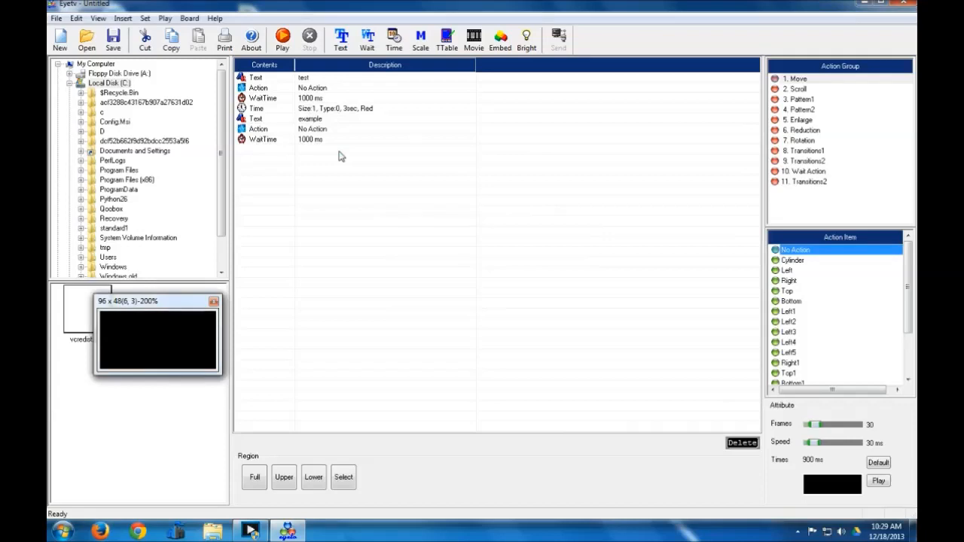
mouse_move(369, 123)
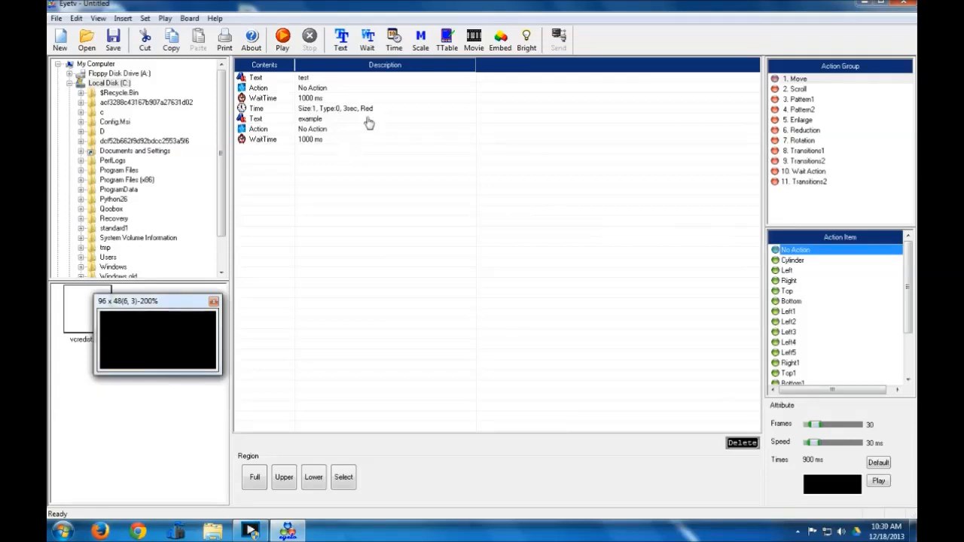
mouse_move(366, 146)
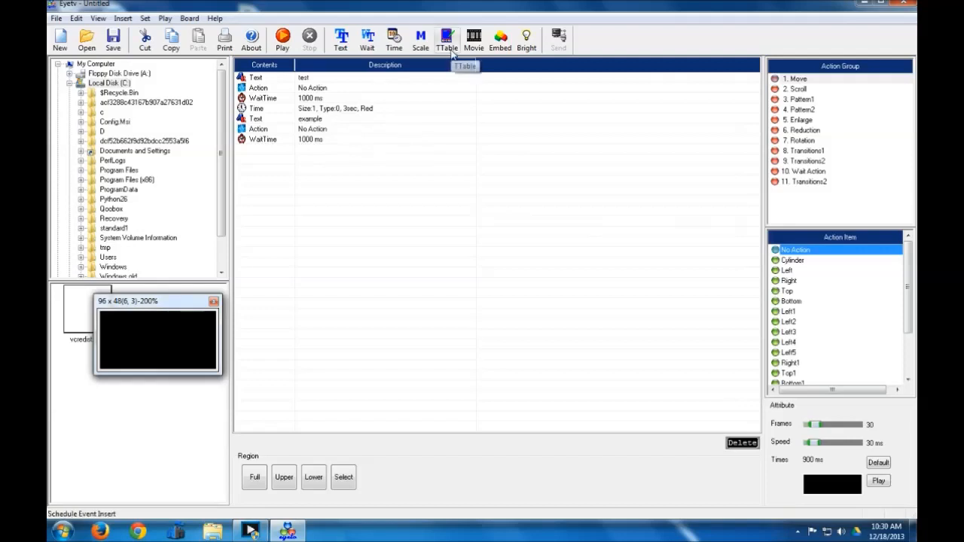
Step: Add a TTable schedule block with its time set to PM 4:25
click(393, 39)
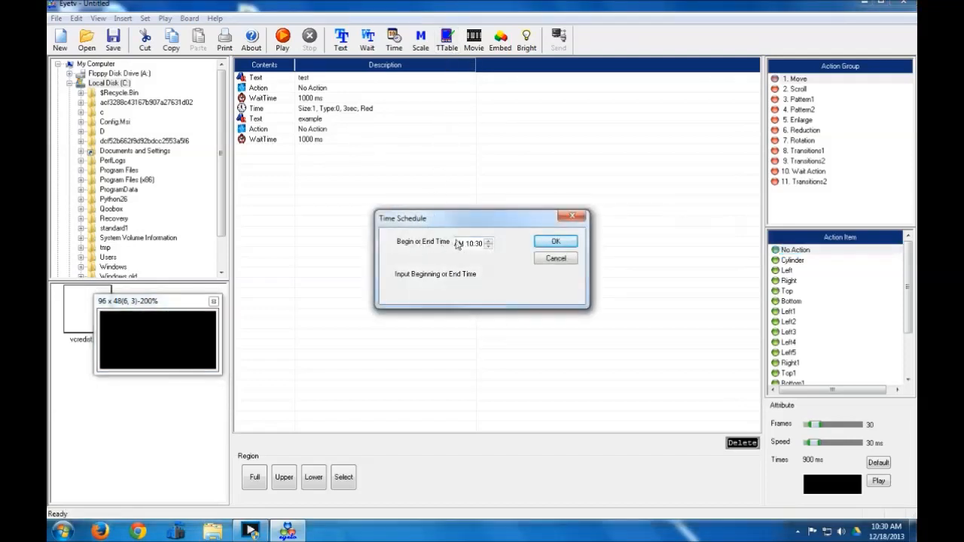
click(488, 241)
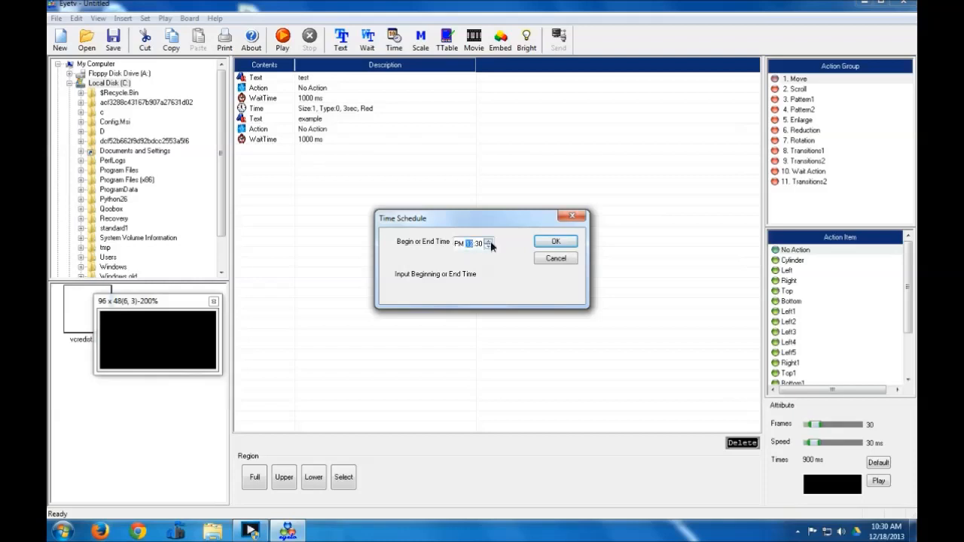
click(488, 239)
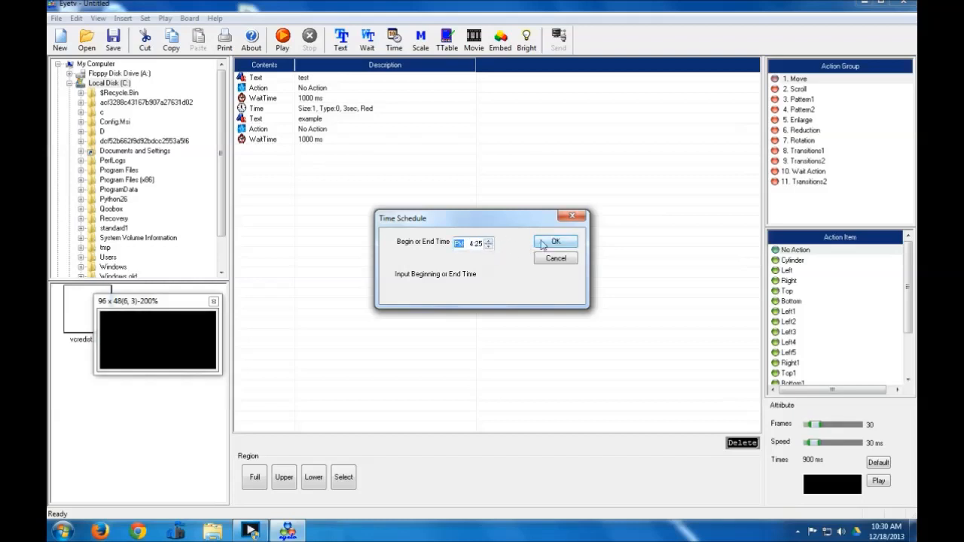
click(555, 241)
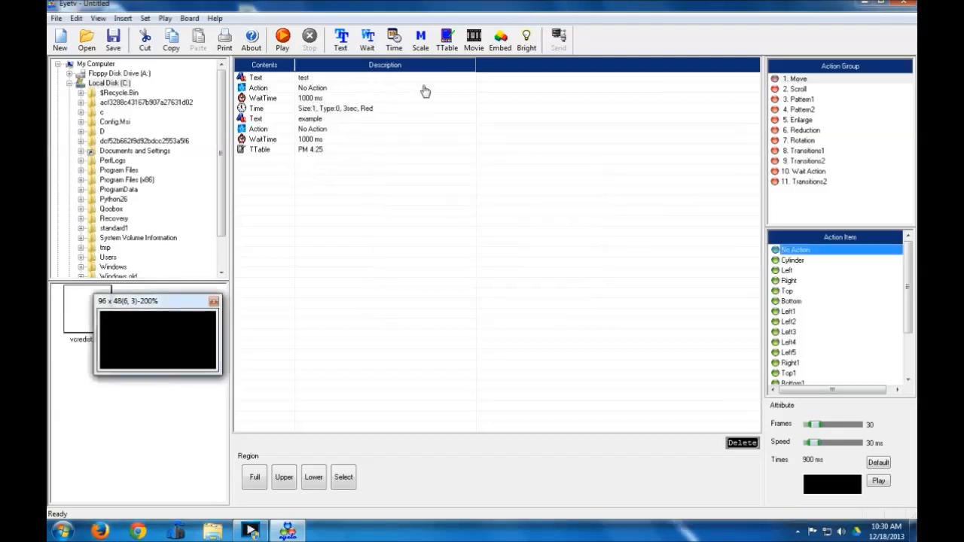
mouse_move(427, 93)
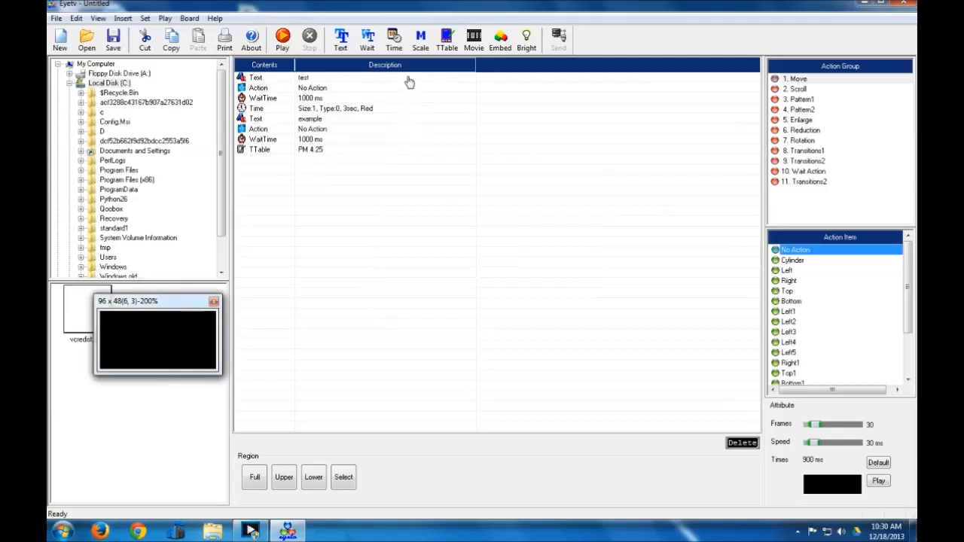
mouse_move(310, 147)
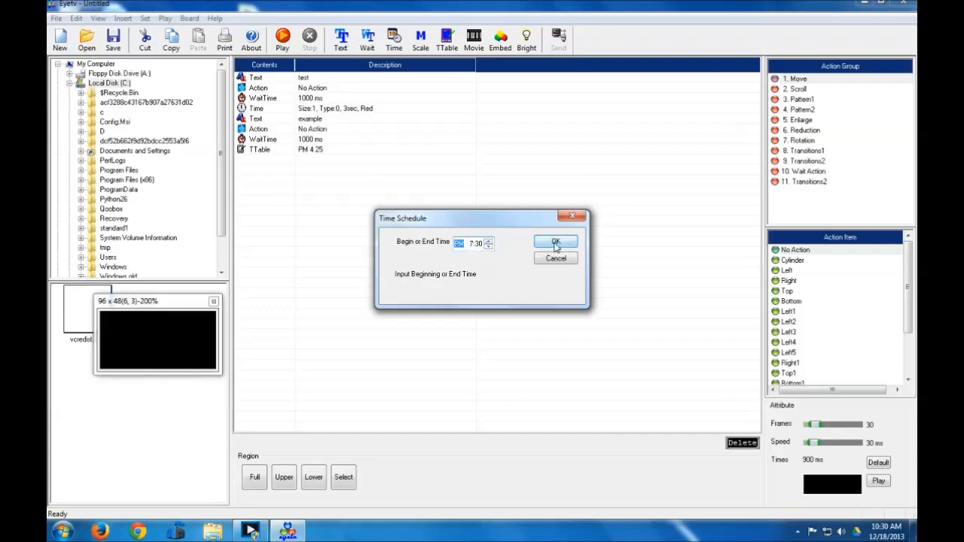
Step: Confirm a second TTable block scheduled for PM 7:30
click(555, 242)
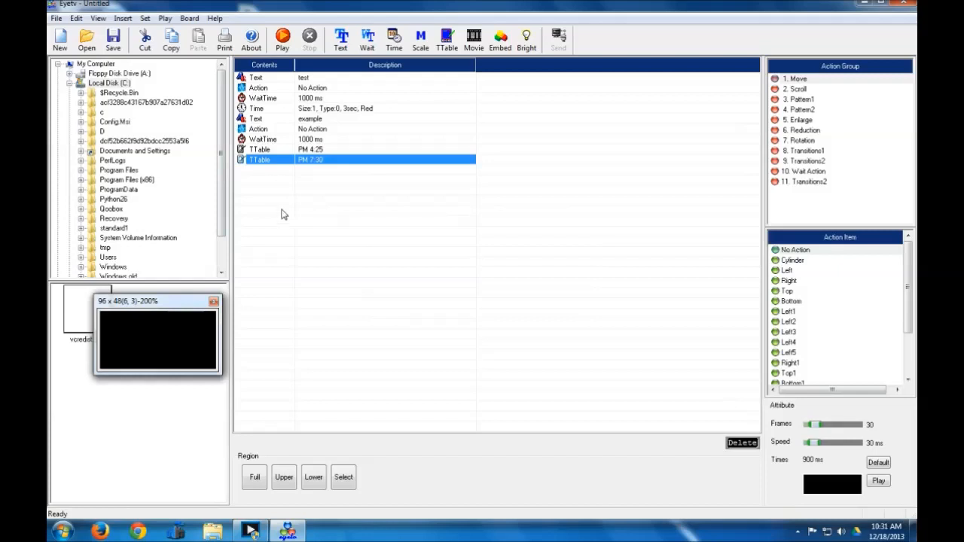
mouse_move(185, 324)
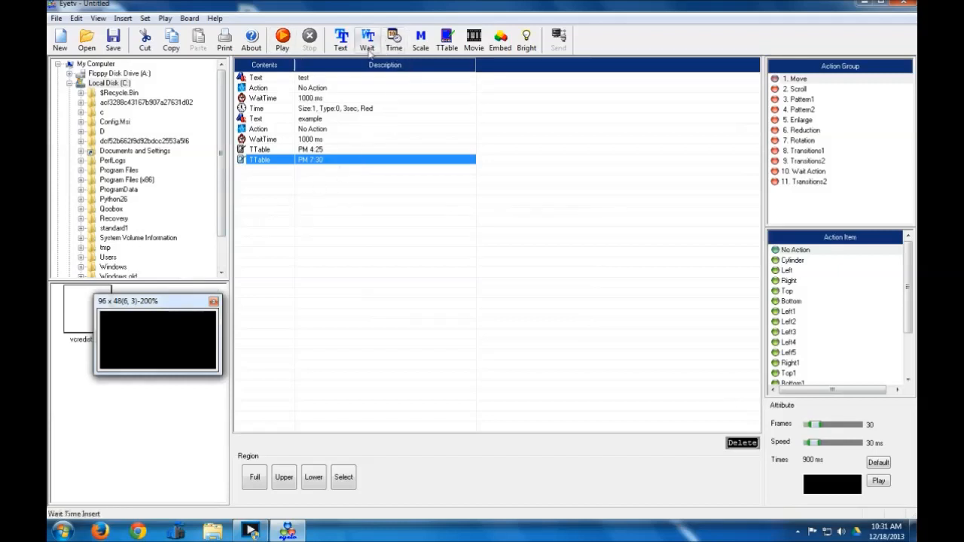
Step: Insert an 'example' text message just before the PM 7:30 TTable block
click(340, 40)
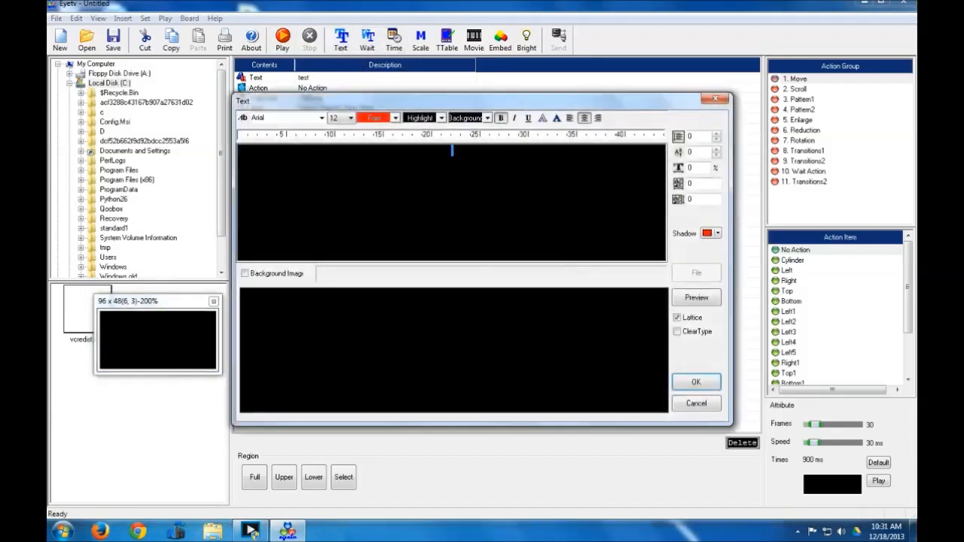
text(example)
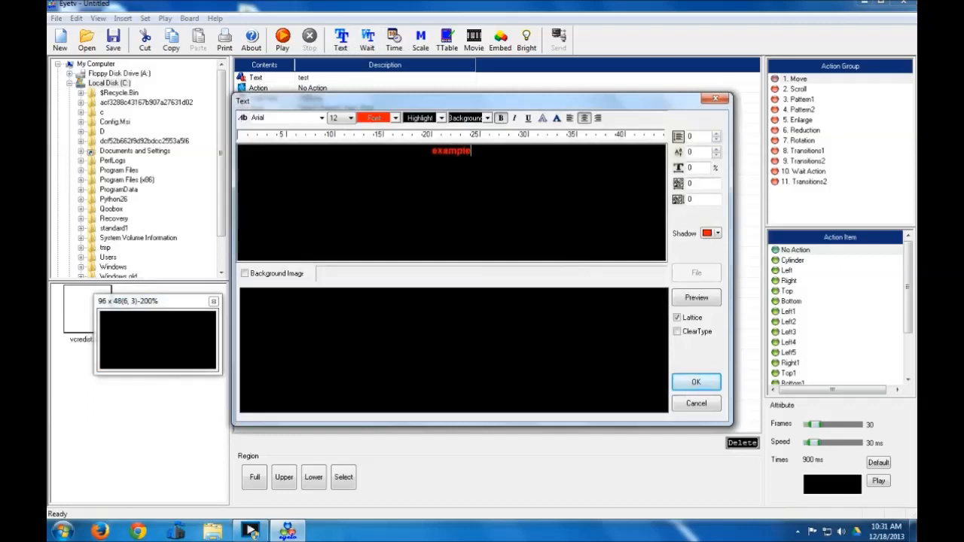
click(696, 382)
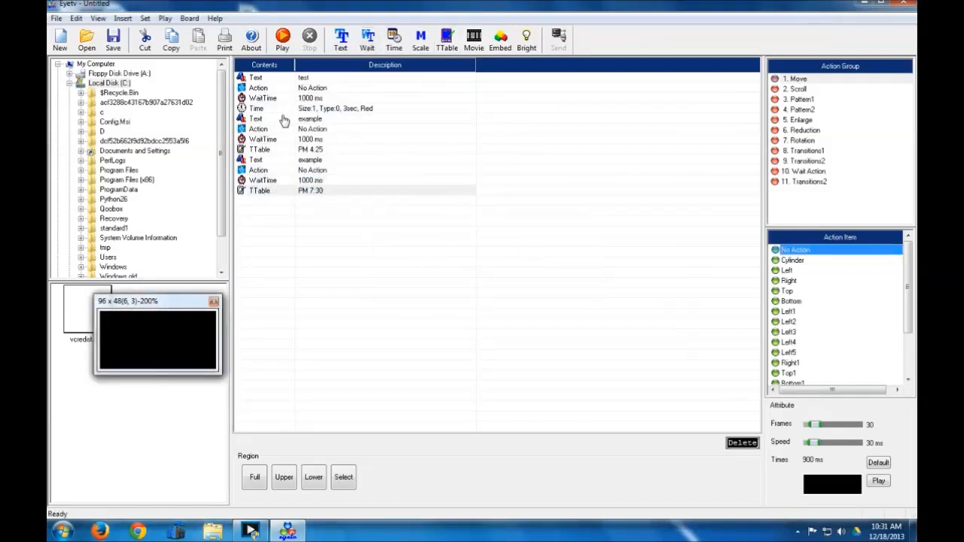
mouse_move(341, 71)
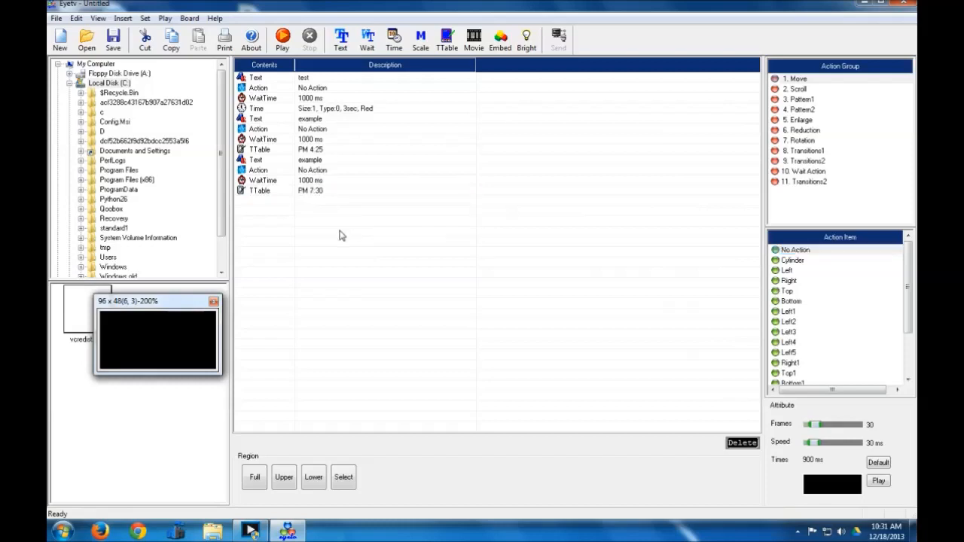
mouse_move(348, 241)
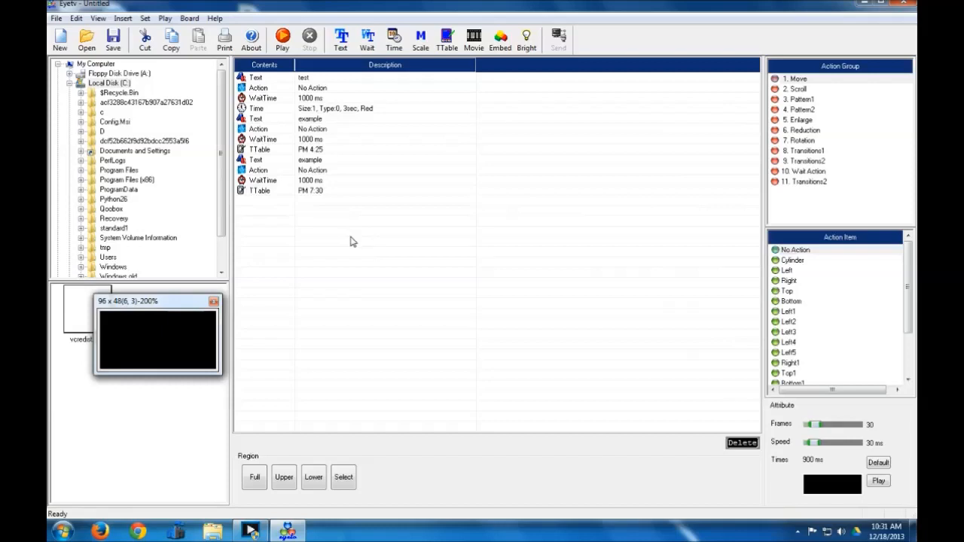
mouse_move(315, 235)
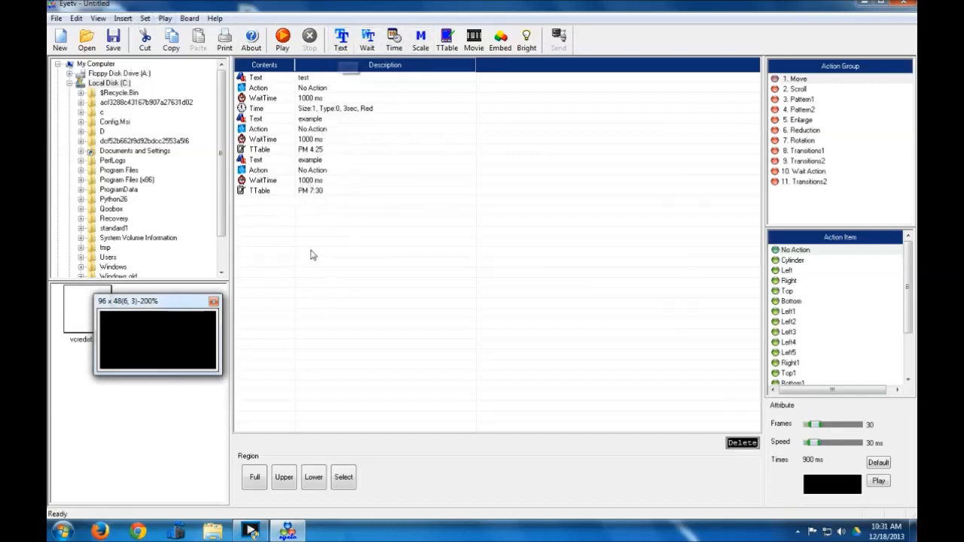
mouse_move(318, 259)
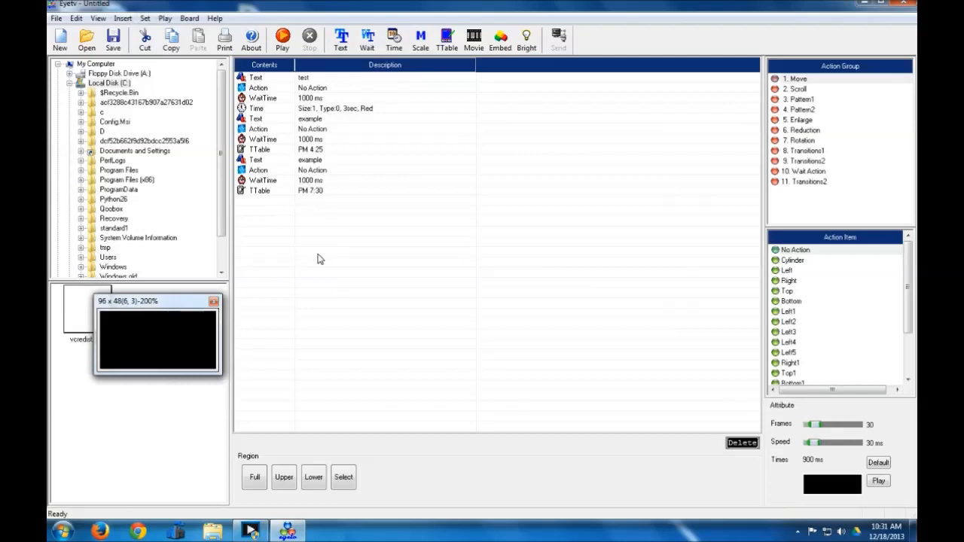
mouse_move(243, 207)
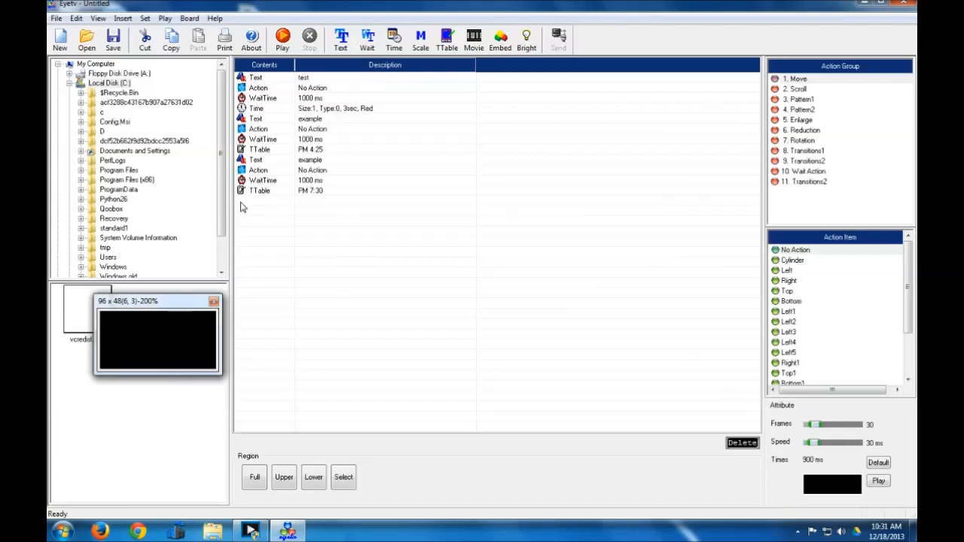